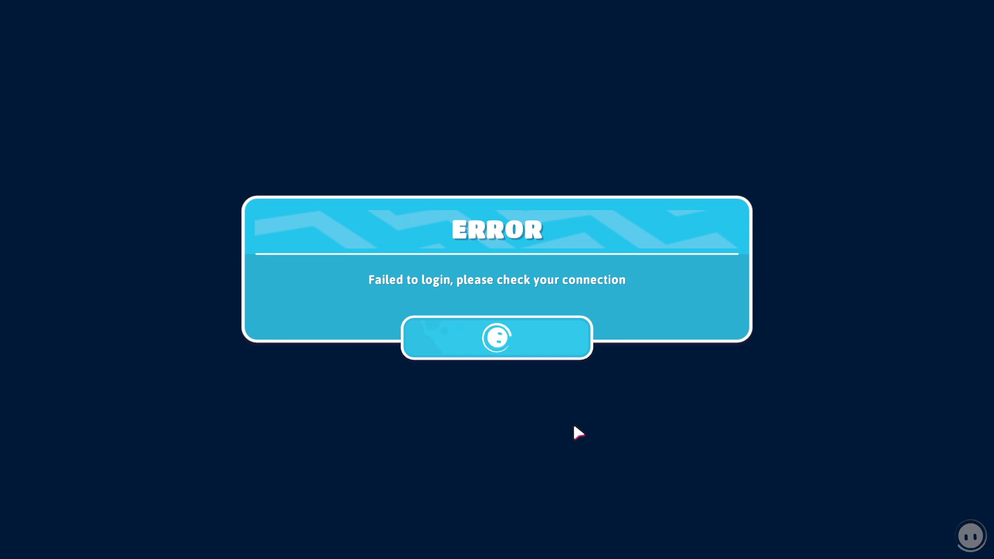
Dismiss the Fall Guys failed-login error and return to the desktop.
left_click(496, 338)
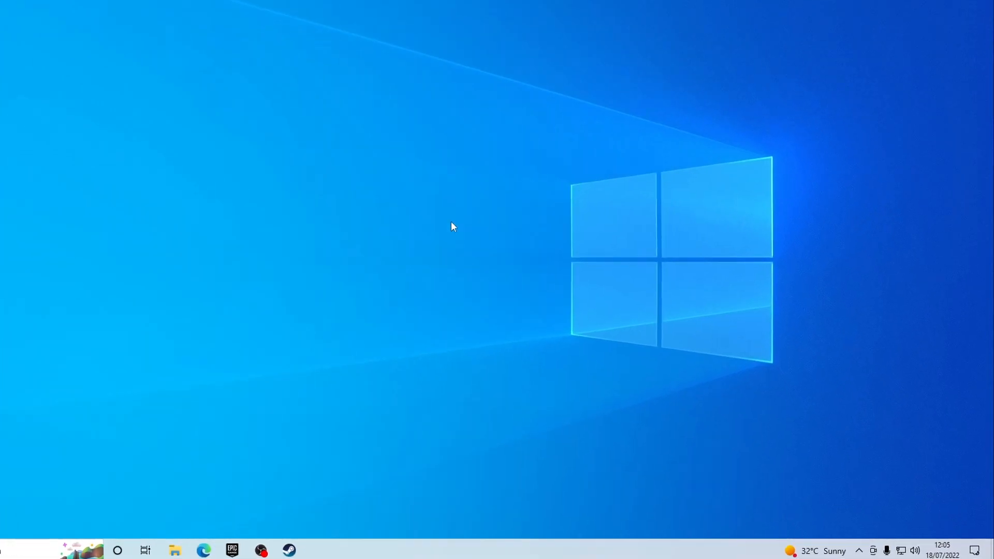
Check the taskbar network status panel shows the wired network as Connected.
left_click(899, 550)
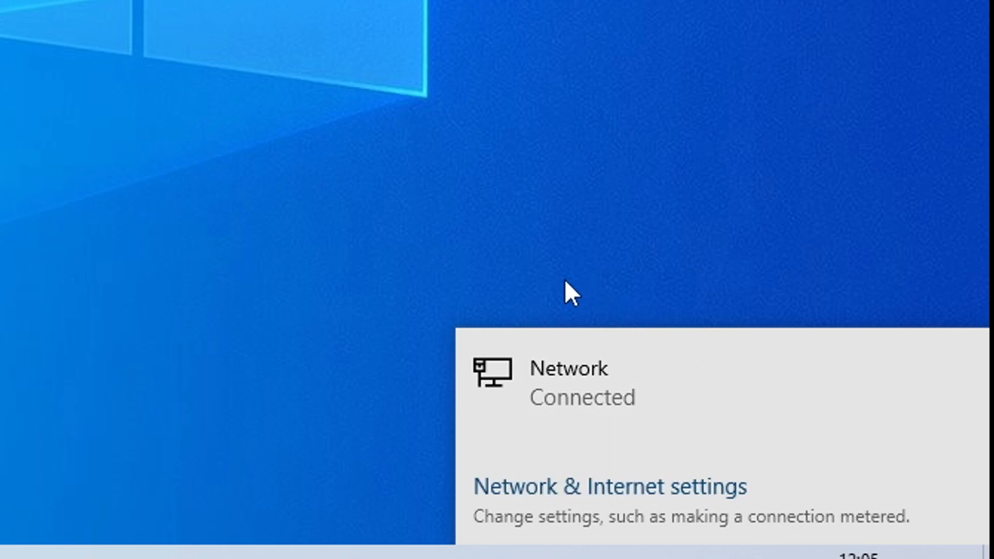
mouse_move(504, 491)
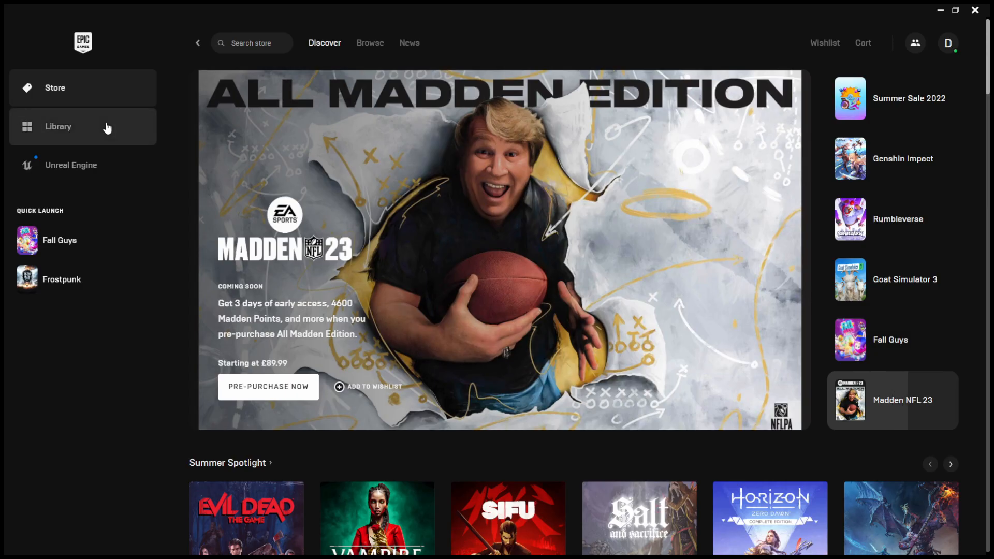
From the Library, verify the Fall Guys game files via its Manage settings.
left_click(58, 126)
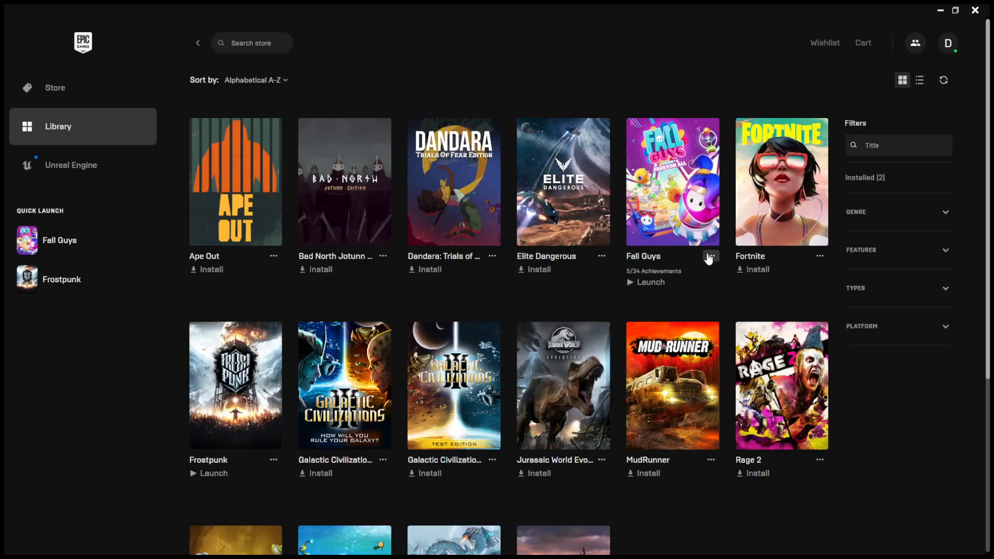
left_click(710, 256)
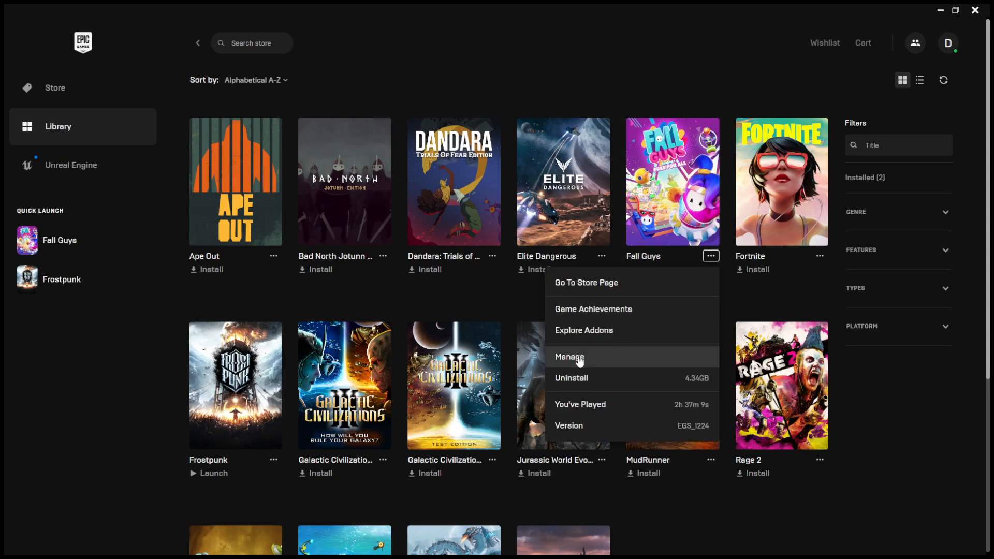
left_click(570, 357)
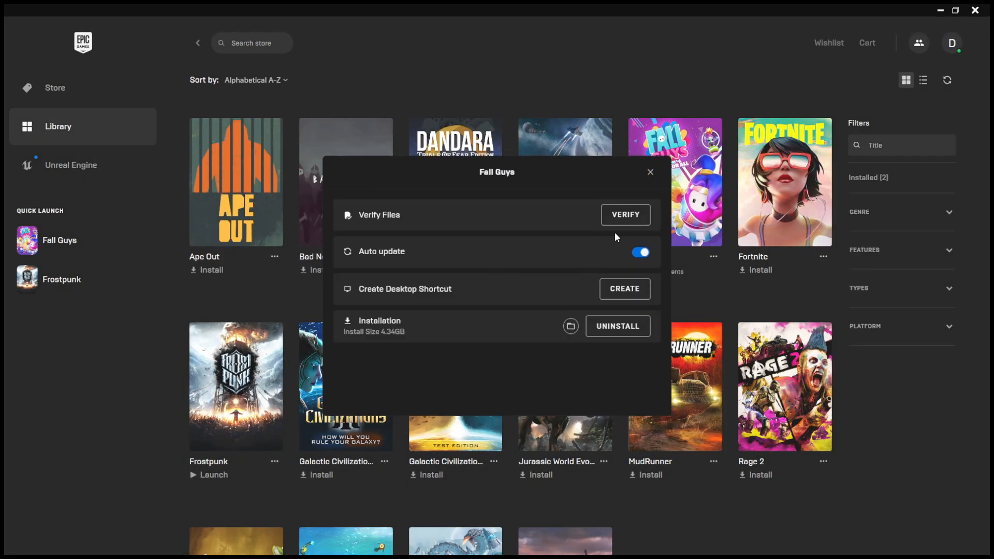
left_click(650, 172)
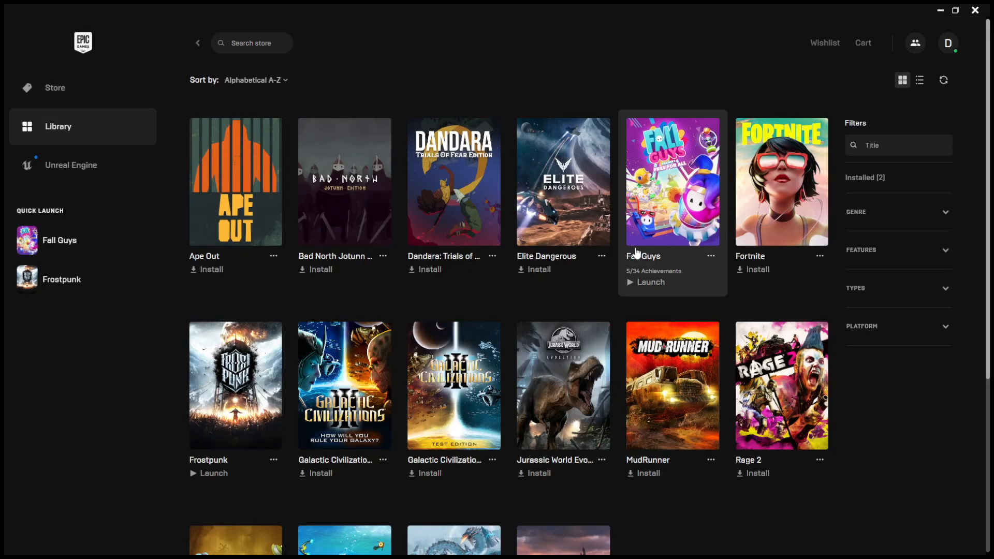
Uninstall Fall Guys from the Library, confirming its removal, and return to the desktop.
left_click(55, 87)
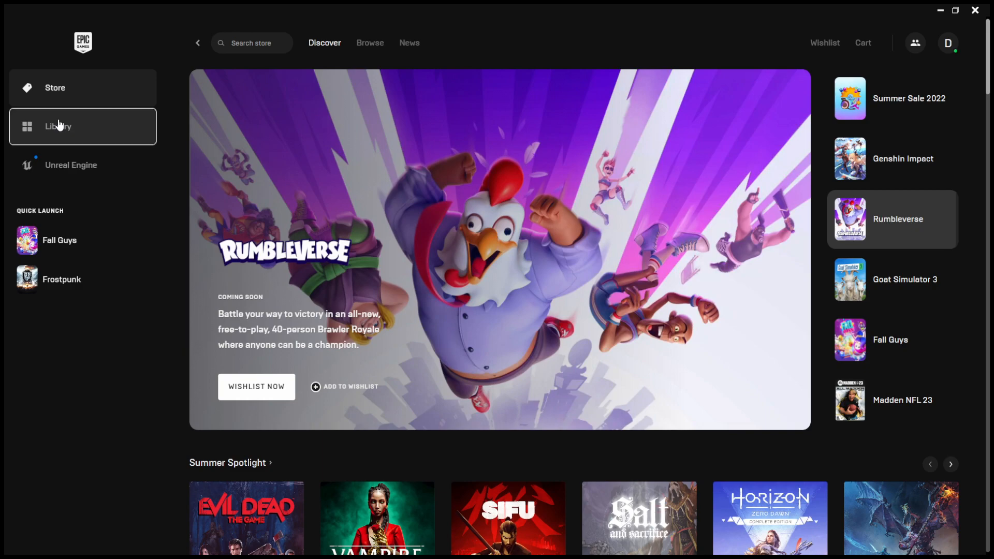
left_click(58, 126)
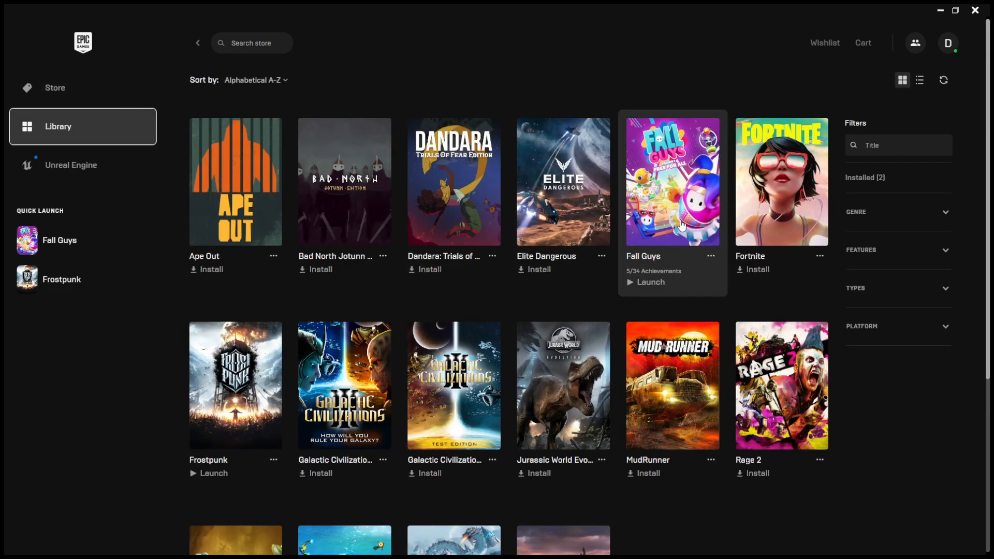
left_click(710, 255)
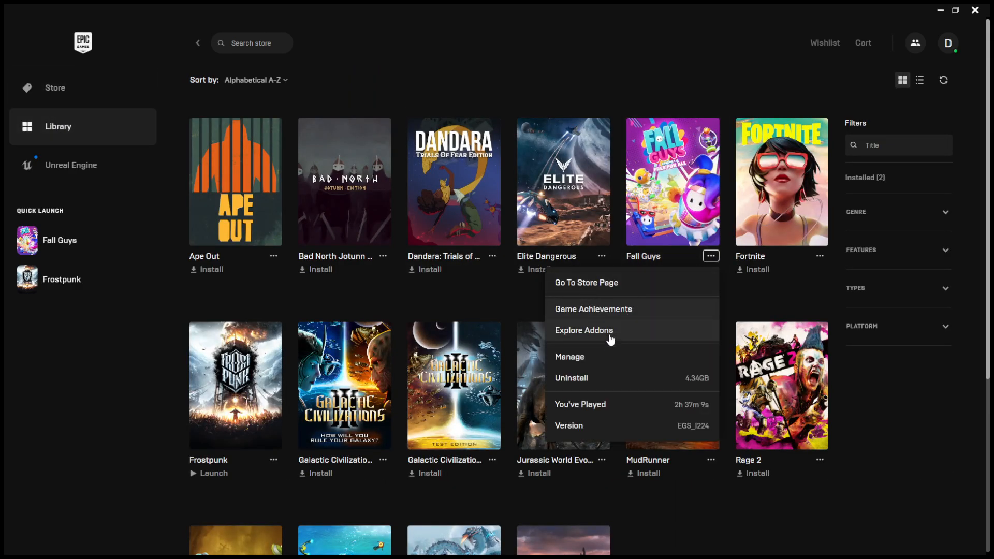
left_click(570, 378)
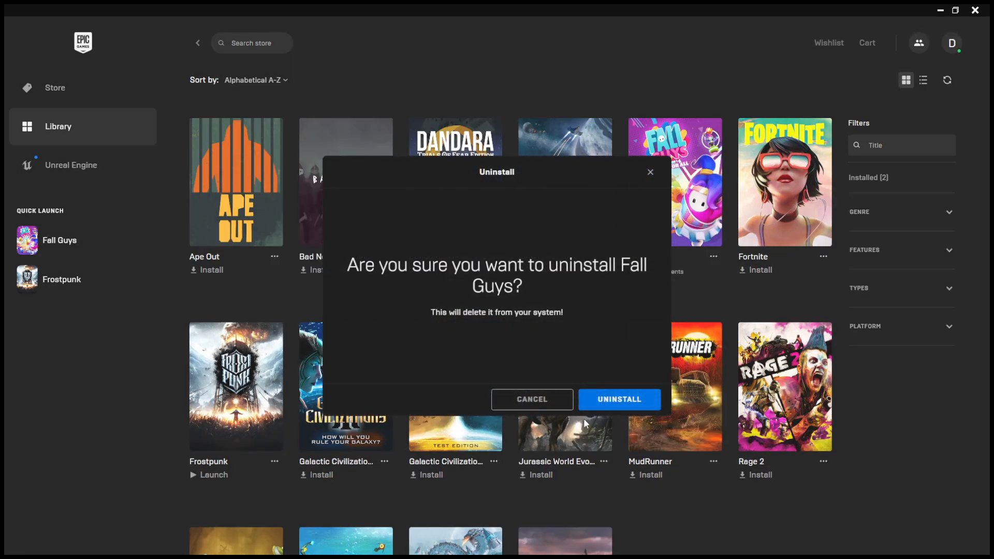
left_click(531, 399)
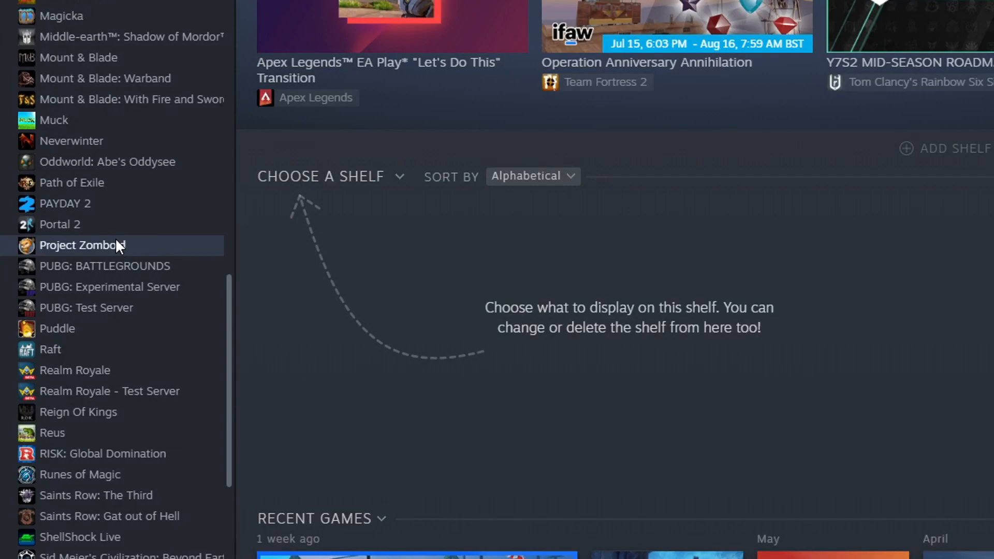
right_click(83, 245)
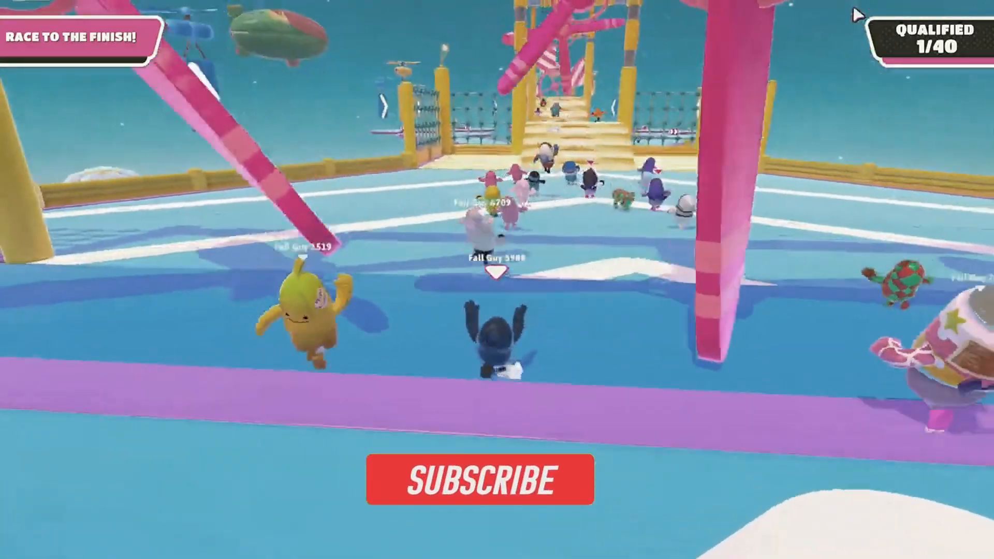
left_click(479, 478)
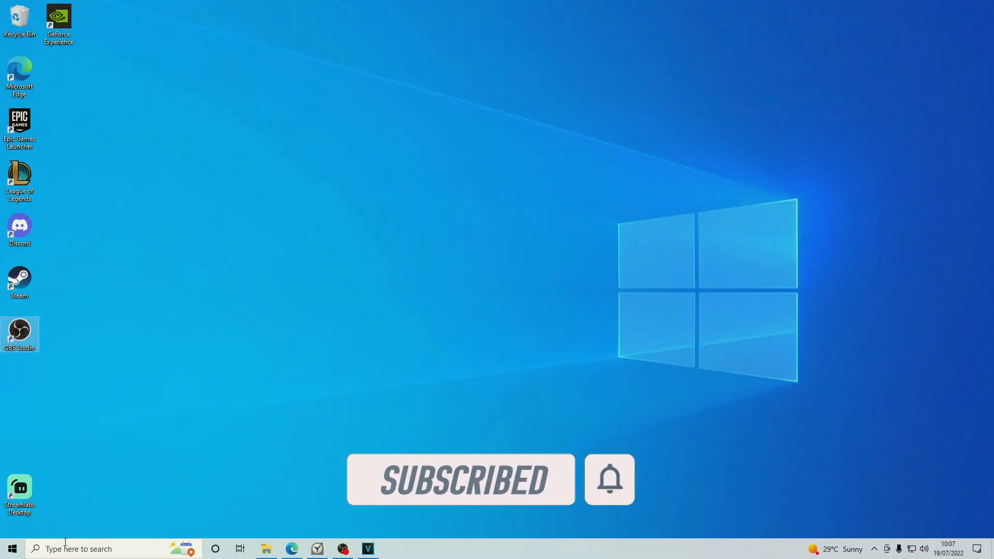
Search 'control Panel', review the installed programs list, and reach Microsoft's Visual C++ Redistributable downloads page.
type("control Panel")
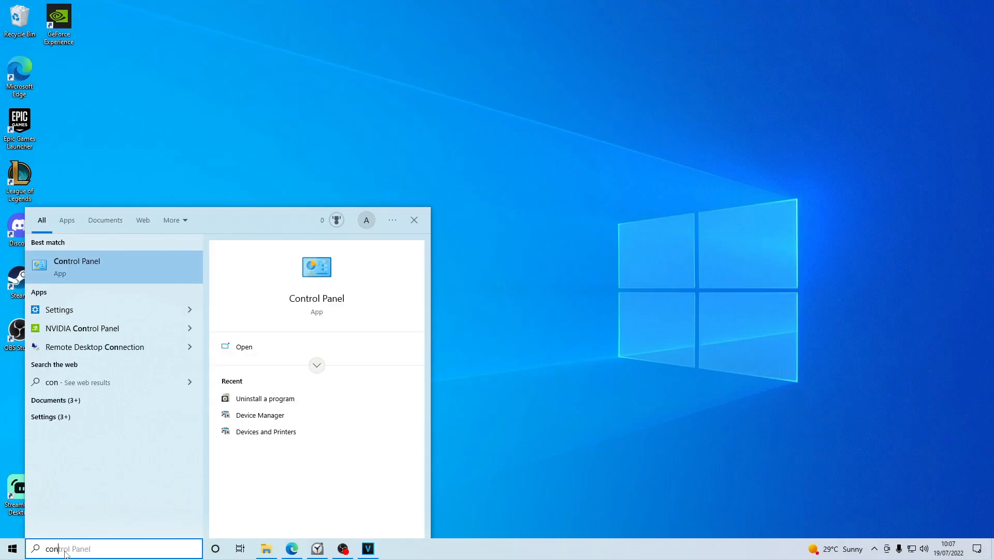
mouse_move(95, 277)
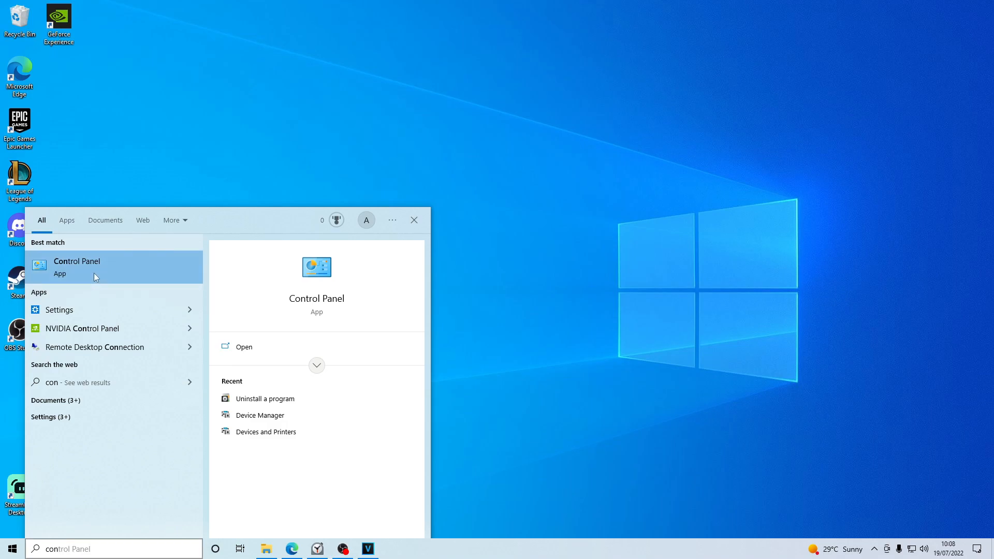
left_click(75, 266)
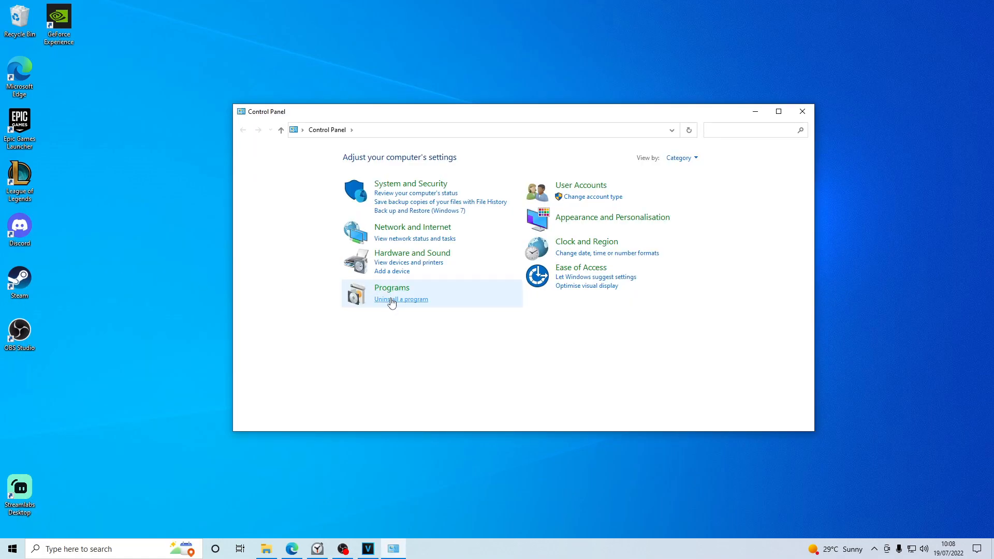
left_click(400, 298)
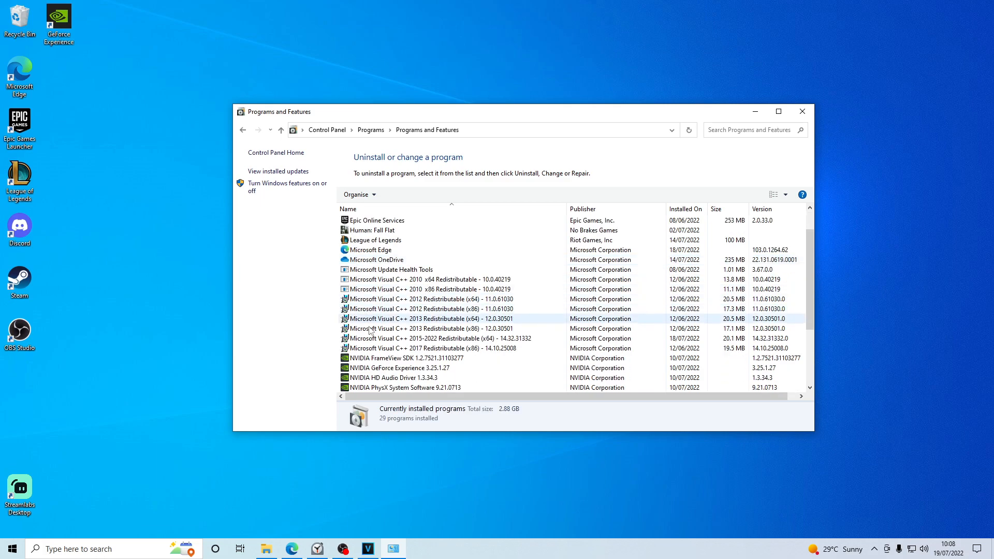
left_click(418, 338)
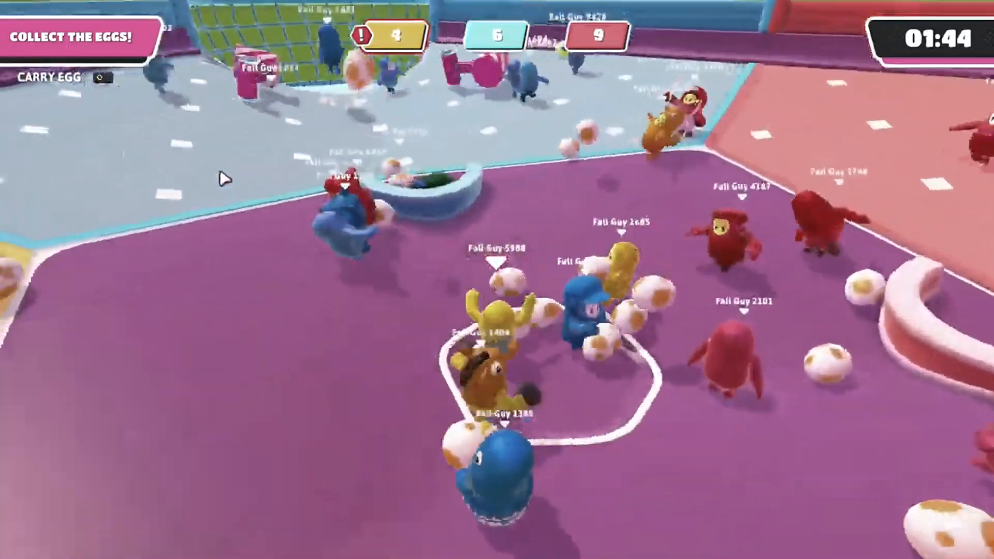
left_click(290, 548)
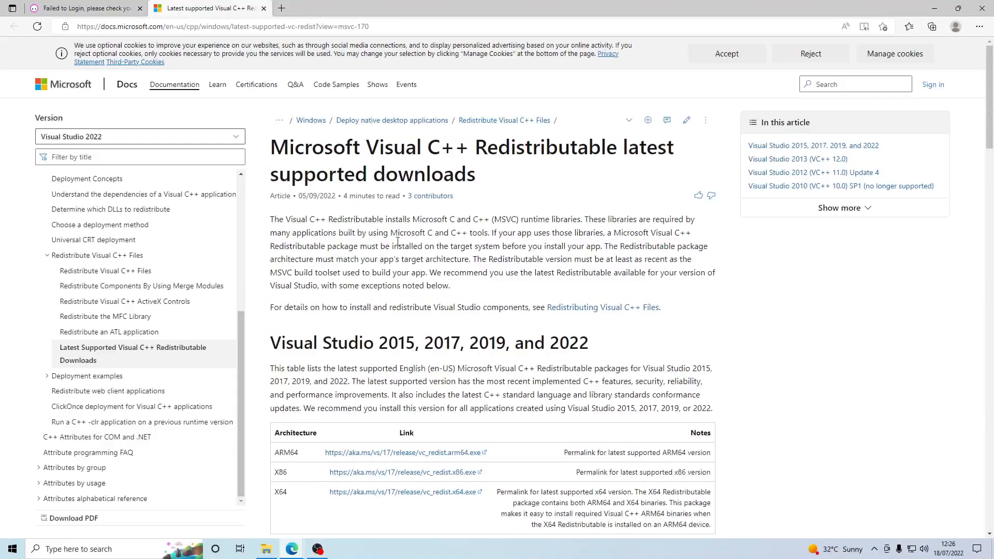
Download the x64 vc_redist installer, run it, and agree to its license terms.
scroll("down", 3)
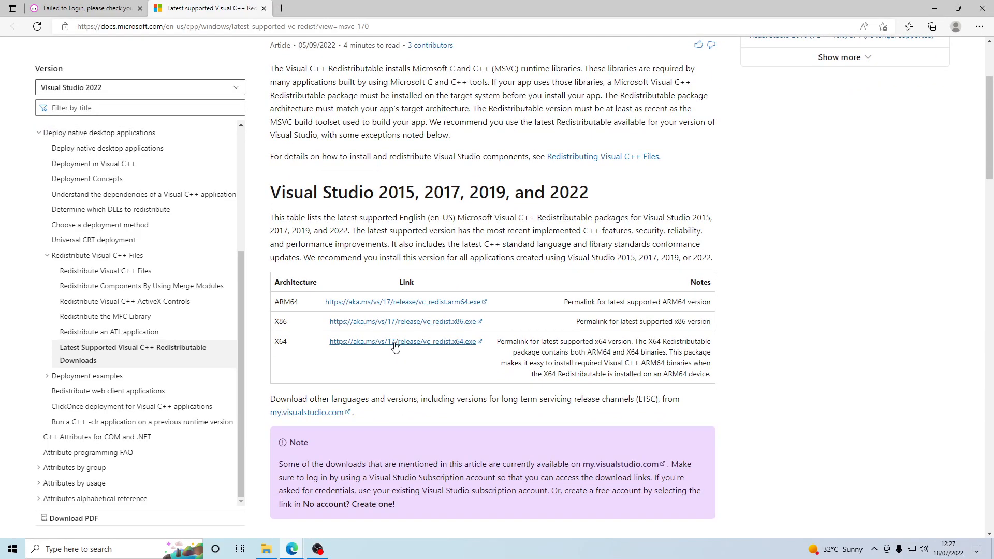
left_click(403, 340)
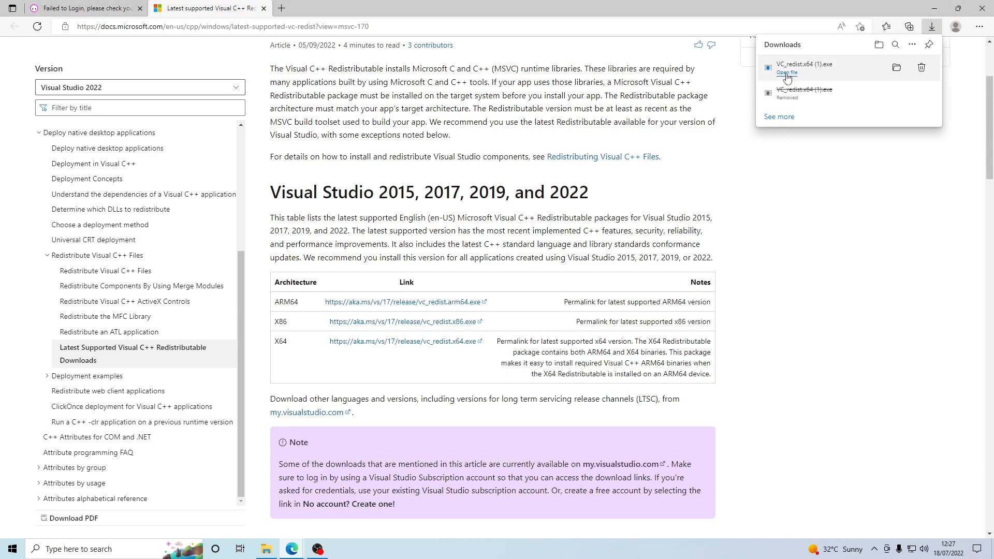
left_click(785, 72)
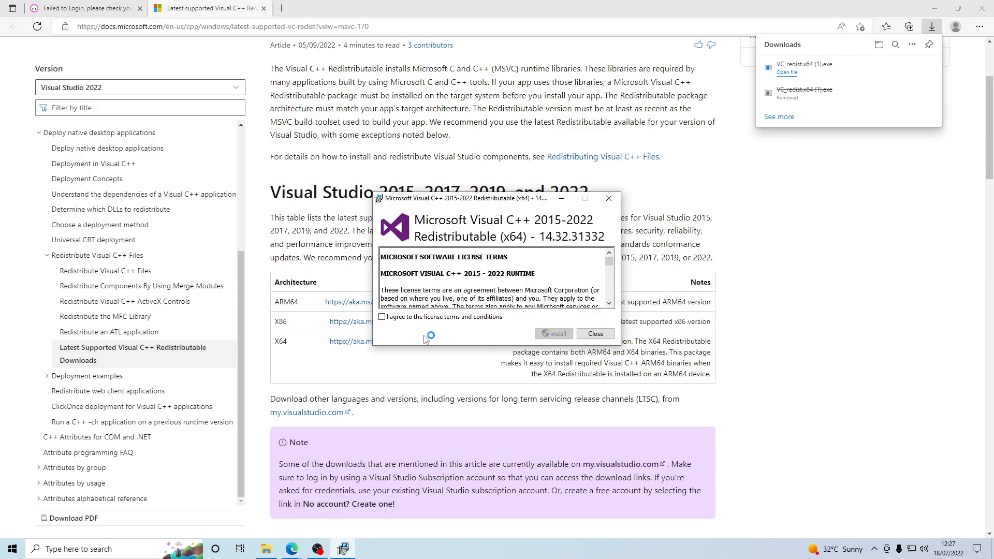
left_click(382, 316)
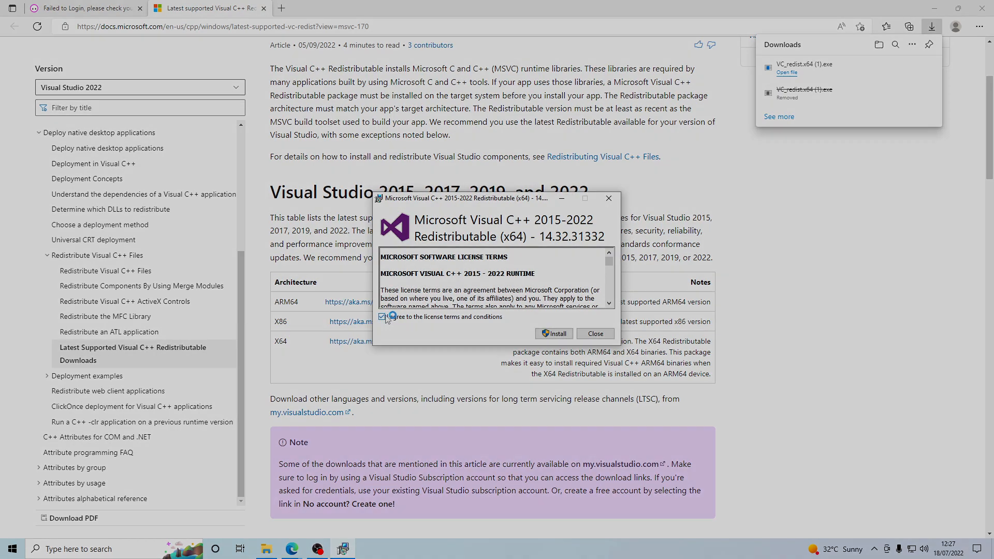